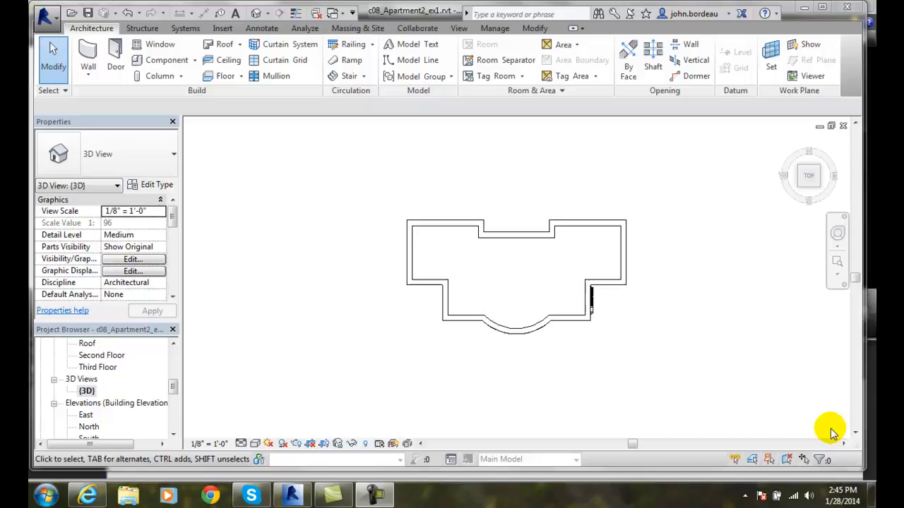
{"action": "mouse_move", "coordinate": [757, 459]}
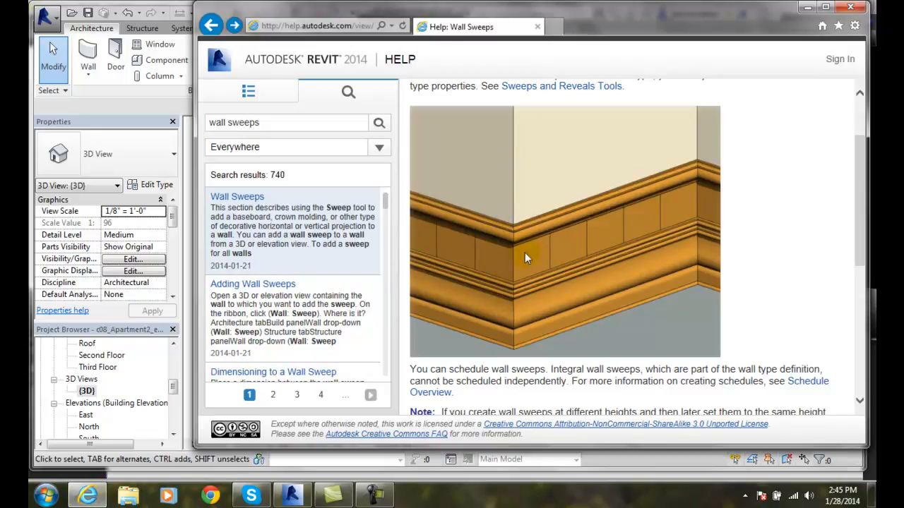
{"action": "mouse_move", "coordinate": [479, 276]}
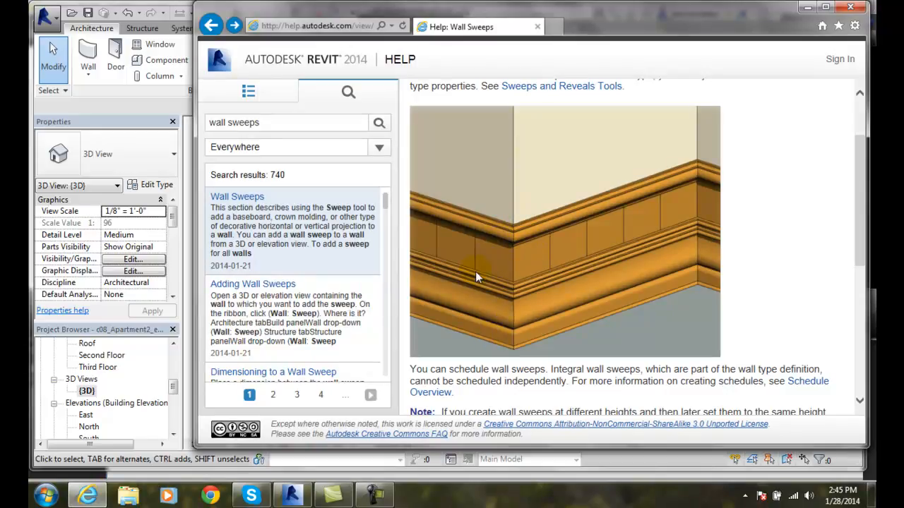
{"action": "mouse_move", "coordinate": [478, 263]}
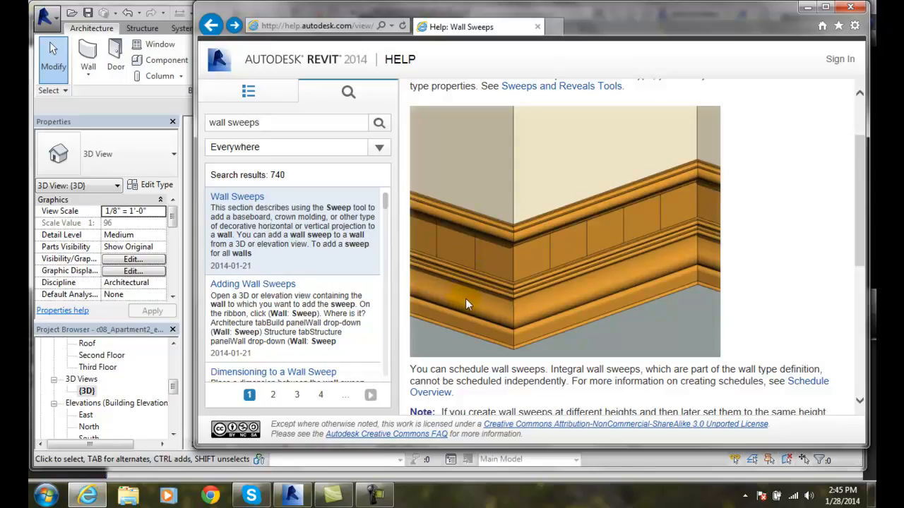
{"action": "mouse_move", "coordinate": [483, 256]}
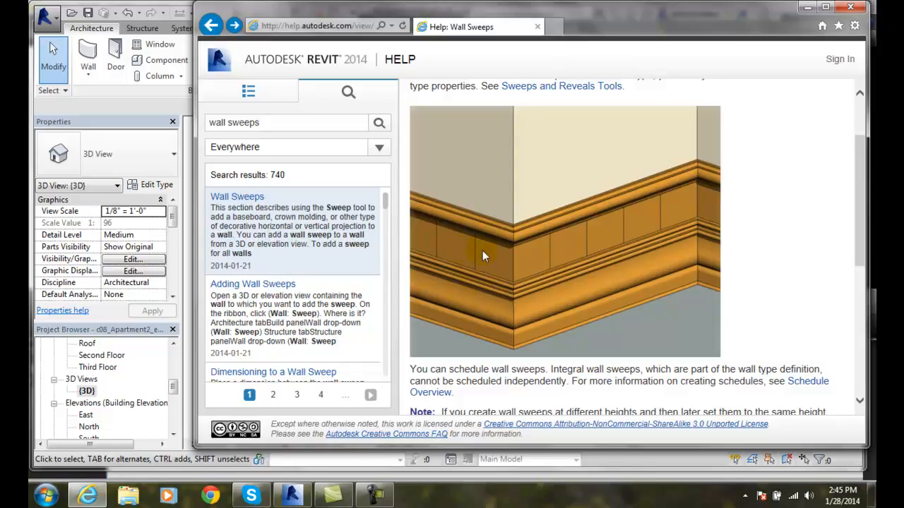
{"action": "mouse_move", "coordinate": [576, 195]}
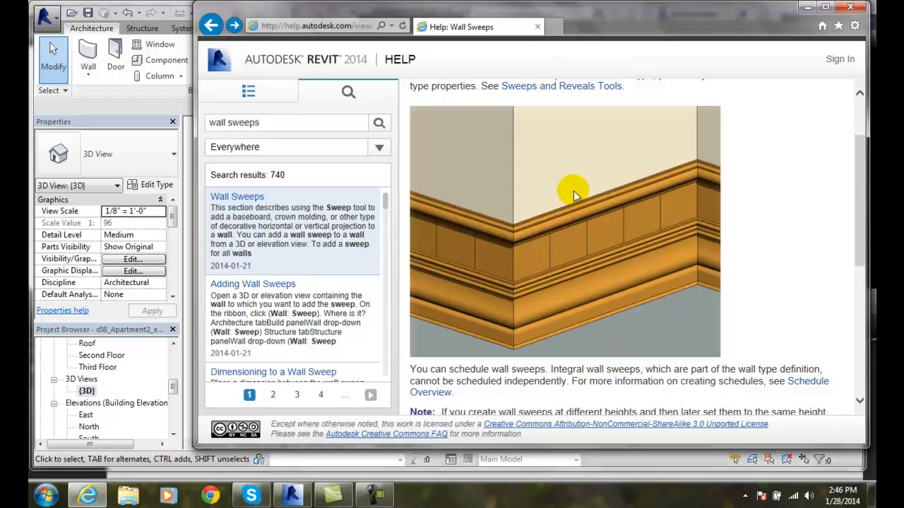
{"action": "mouse_move", "coordinate": [610, 309]}
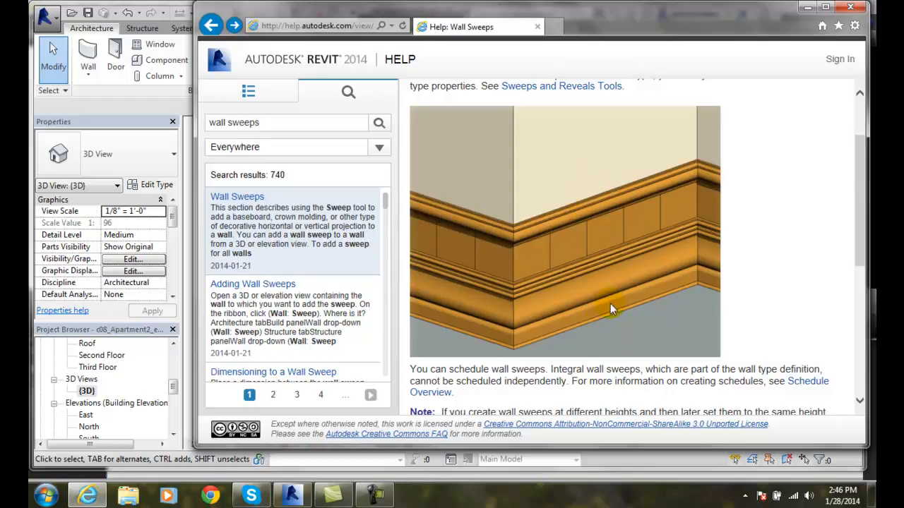
{"action": "mouse_move", "coordinate": [539, 269]}
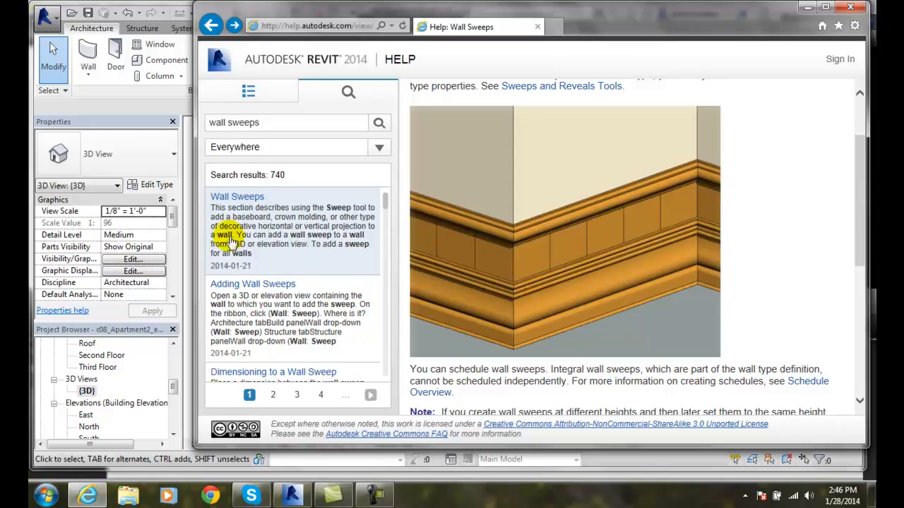
Change the Help search from 'wall sweeps' to 'wall reveals' to bring up the Wall Reveals article.
{"action": "left_click", "coordinate": [282, 121]}
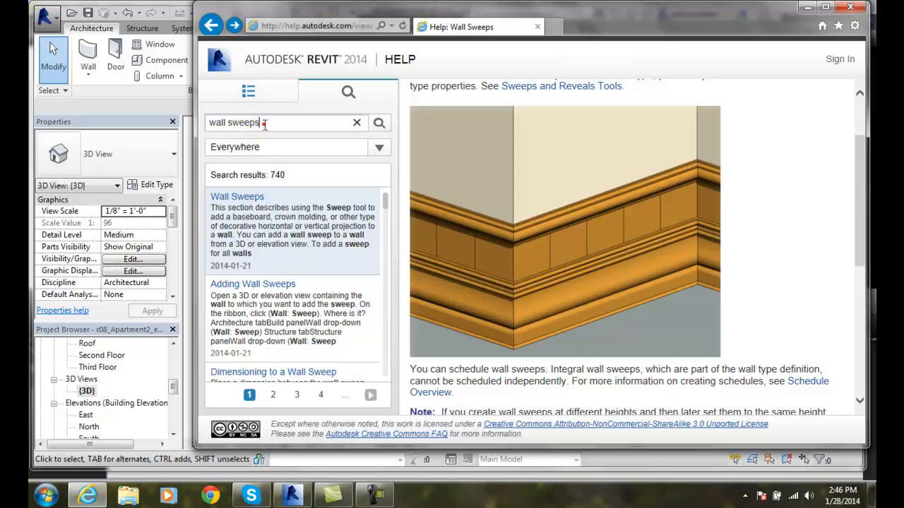
{"action": "double_click", "coordinate": [240, 122]}
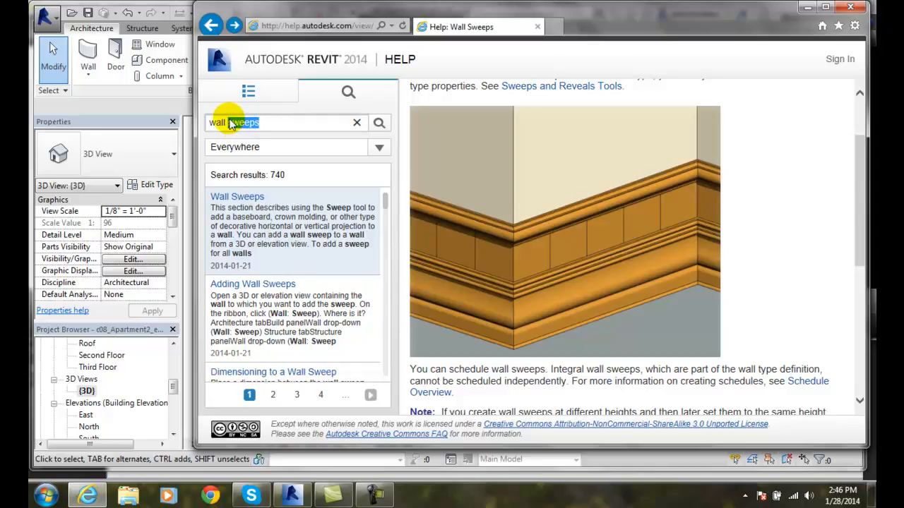
{"action": "key", "text": "backspace"}
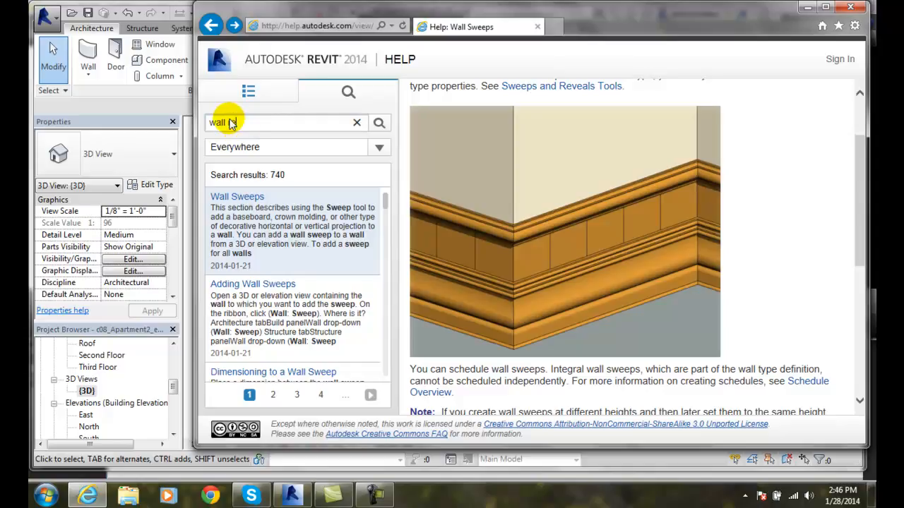
{"action": "type", "text": "reveals"}
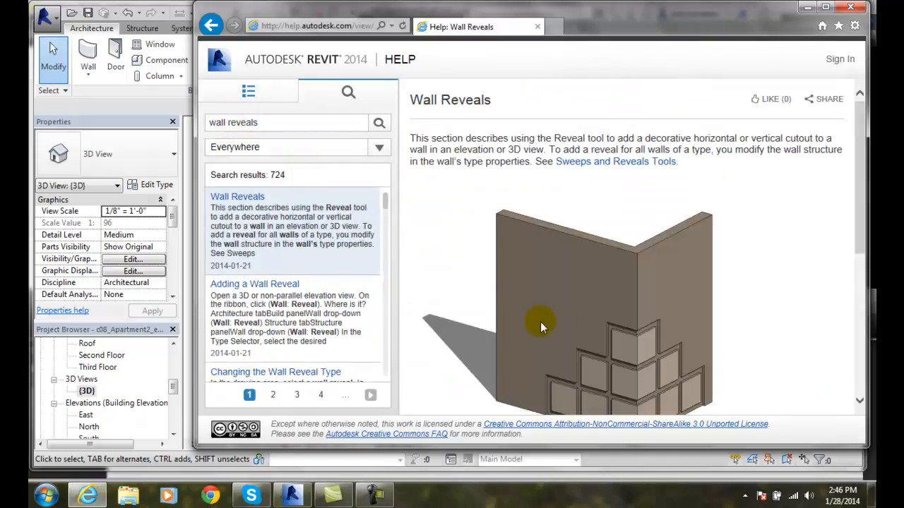
{"action": "mouse_move", "coordinate": [612, 337]}
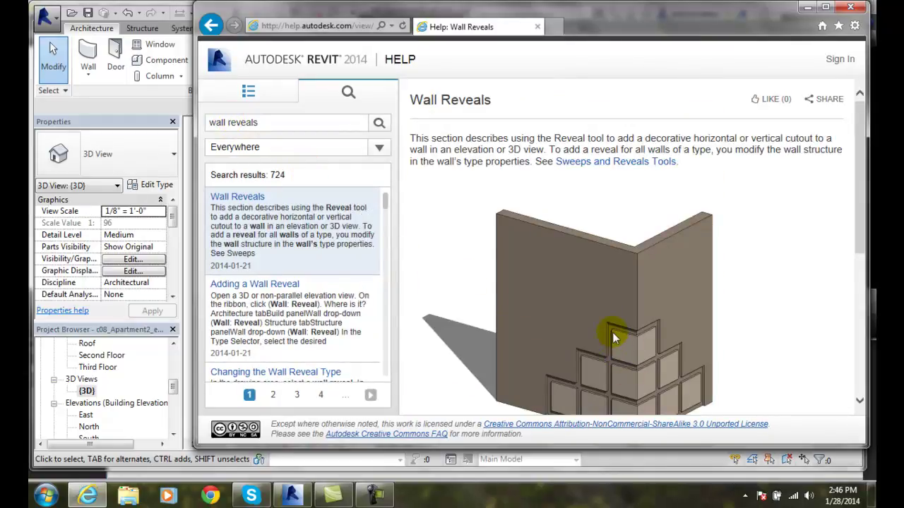
{"action": "mouse_move", "coordinate": [600, 364]}
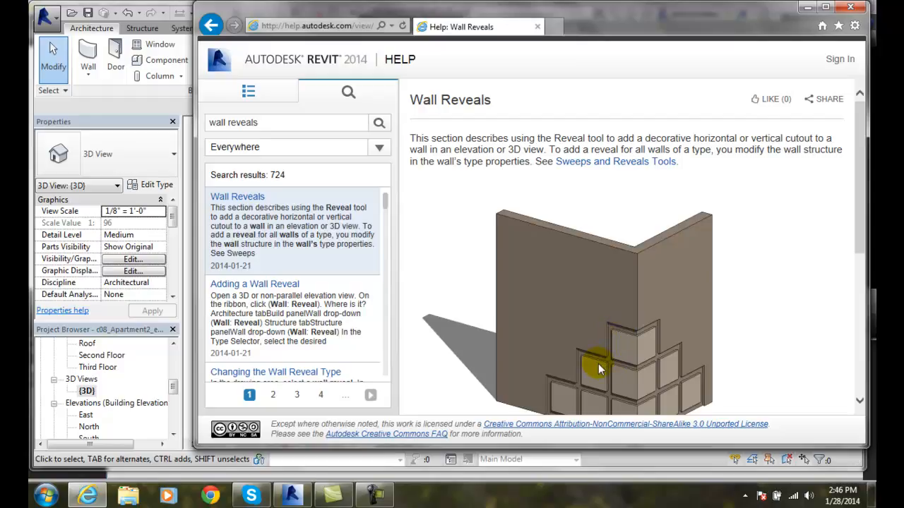
{"action": "mouse_move", "coordinate": [608, 333]}
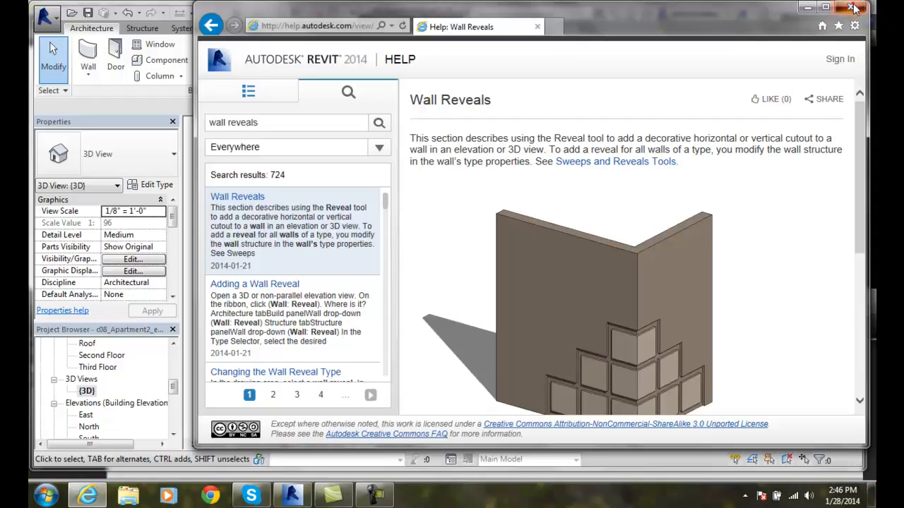
Close the Help window and display the apartment's First Floor plan from the Project Browser.
{"action": "left_click", "coordinate": [853, 8]}
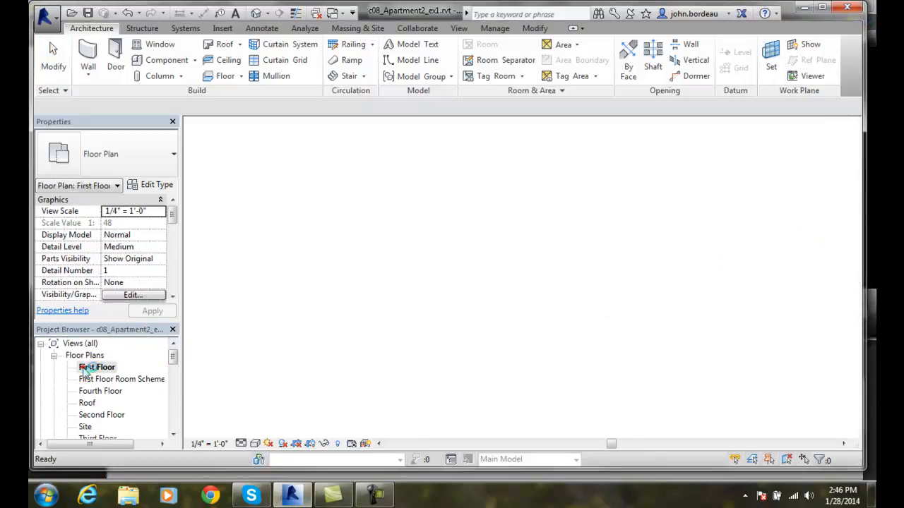
{"action": "double_click", "coordinate": [96, 367]}
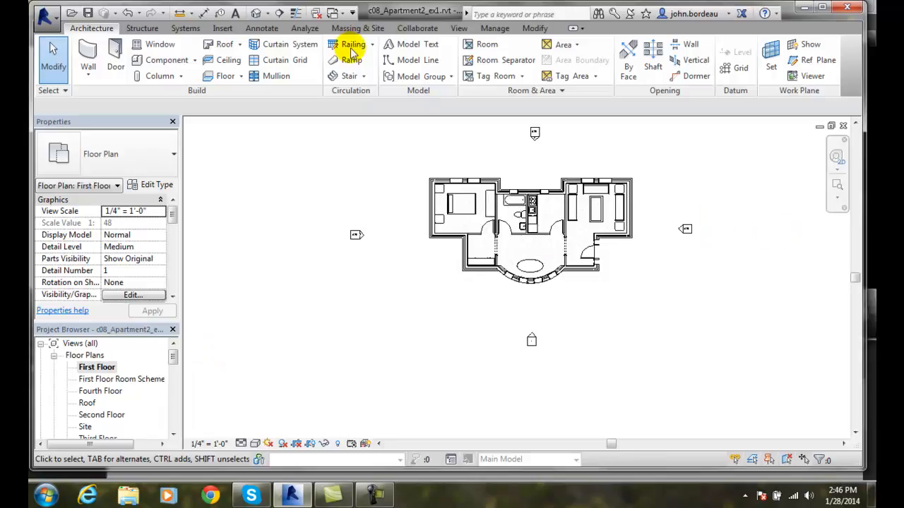
{"action": "mouse_move", "coordinate": [256, 14]}
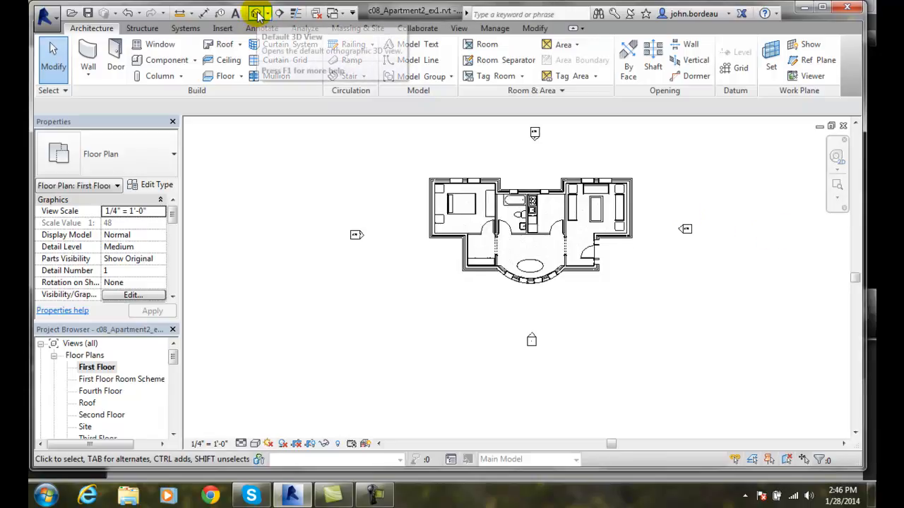
{"action": "mouse_move", "coordinate": [257, 15]}
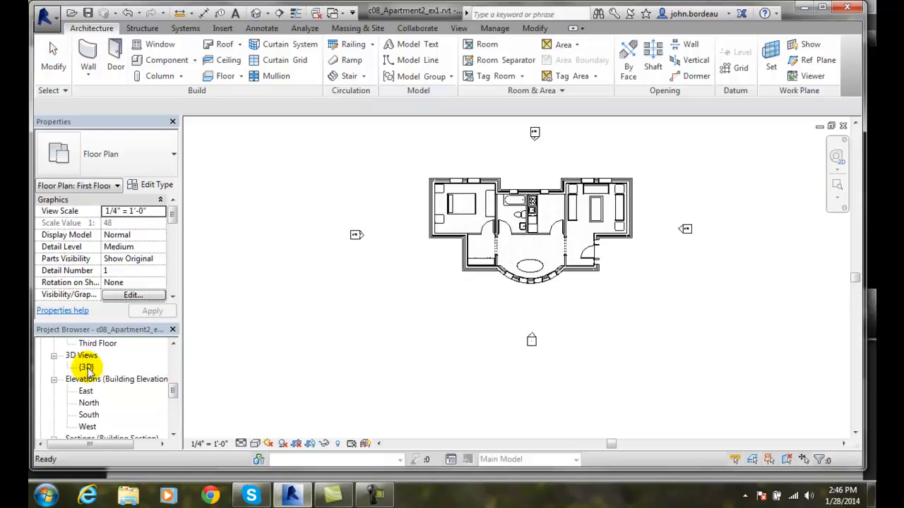
Switch to the apartment's default {3D} view and reset it to the Home isometric orientation.
{"action": "double_click", "coordinate": [86, 367]}
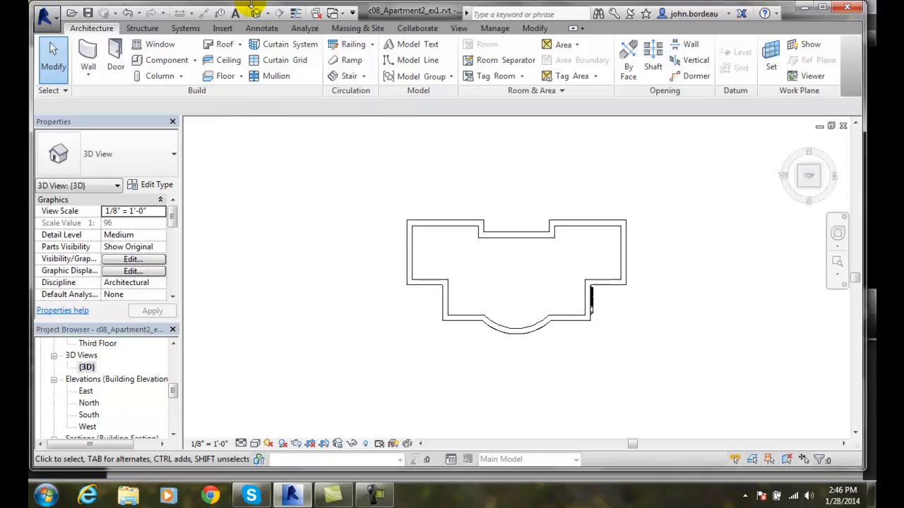
{"action": "left_click", "coordinate": [257, 15]}
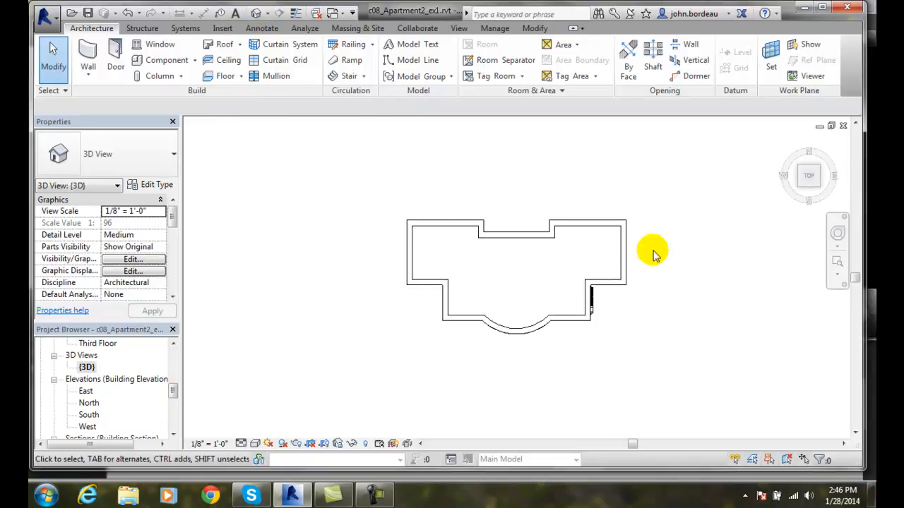
{"action": "mouse_move", "coordinate": [790, 141]}
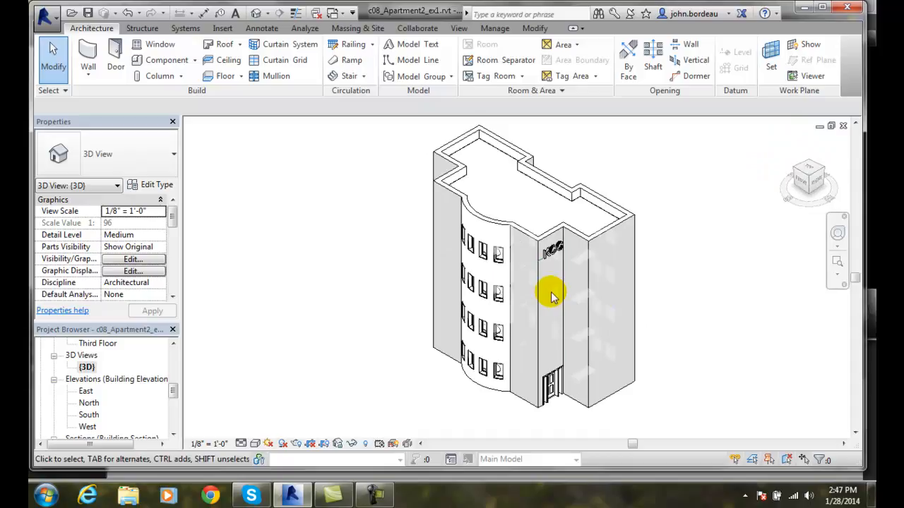
{"action": "mouse_move", "coordinate": [582, 327]}
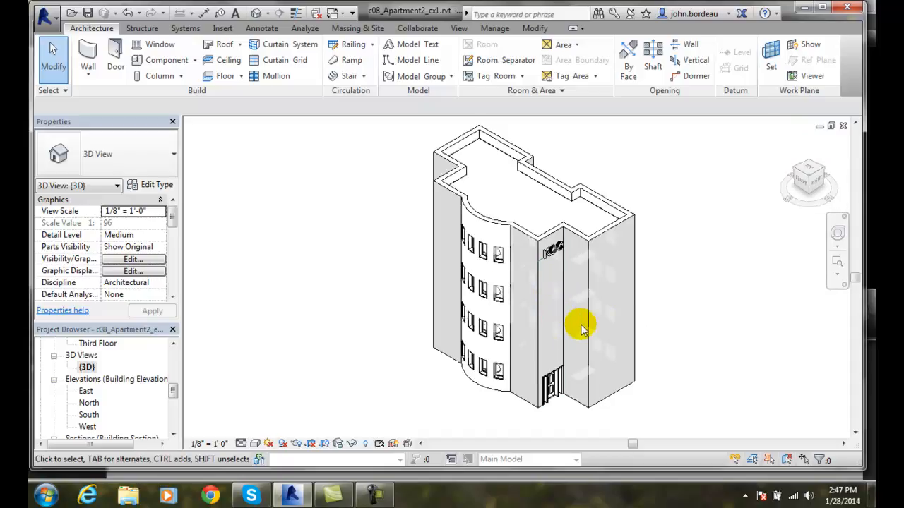
{"action": "mouse_move", "coordinate": [650, 364]}
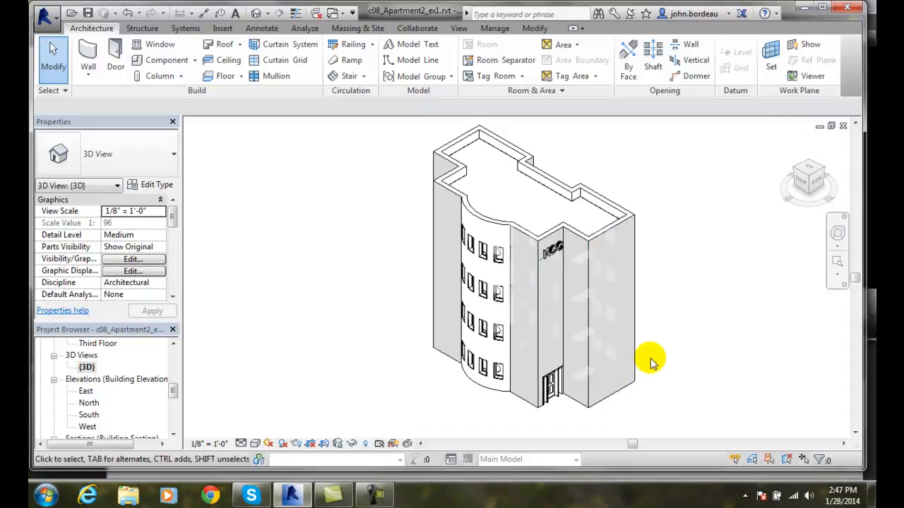